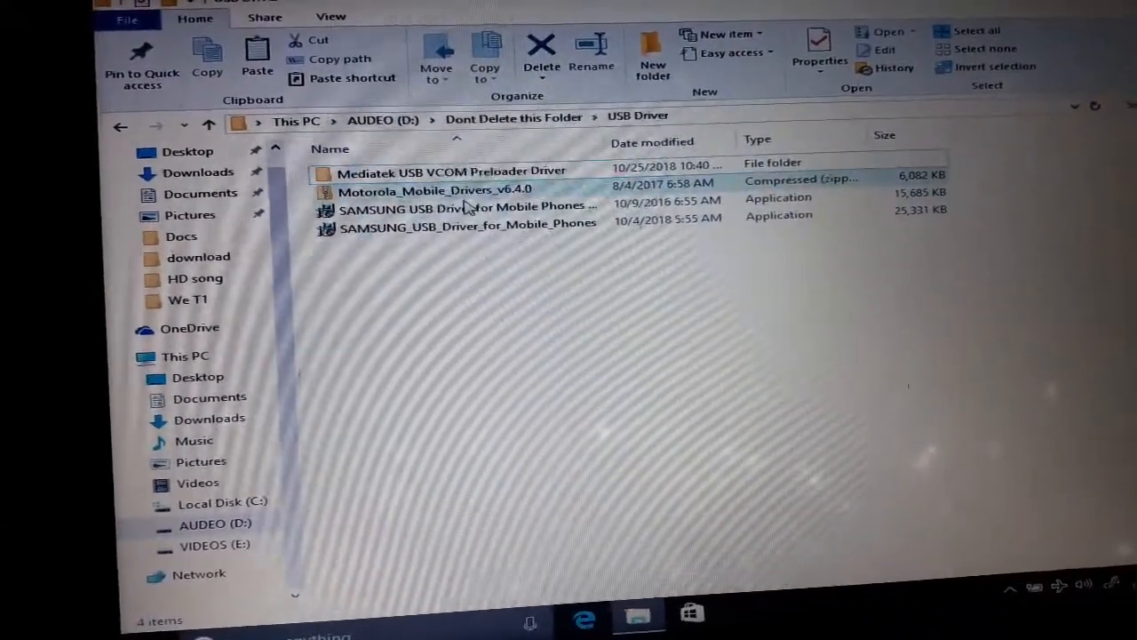
mouse_move(465, 206)
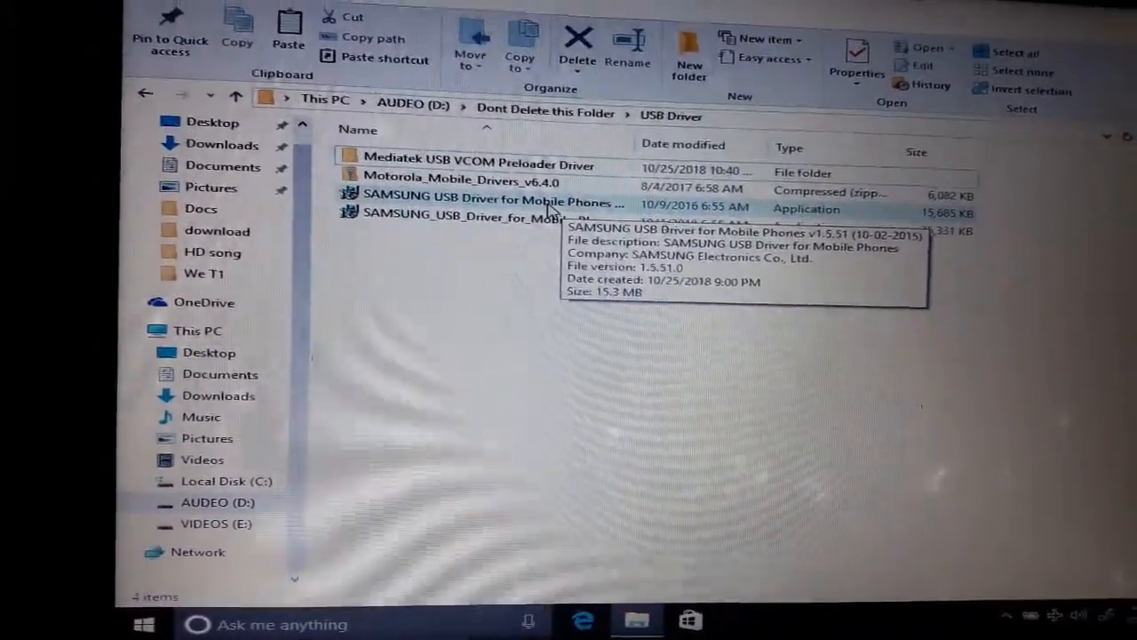
Run the SAMSUNG USB Driver for Mobile Phones installer and grant the UAC permission.
double_click(494, 202)
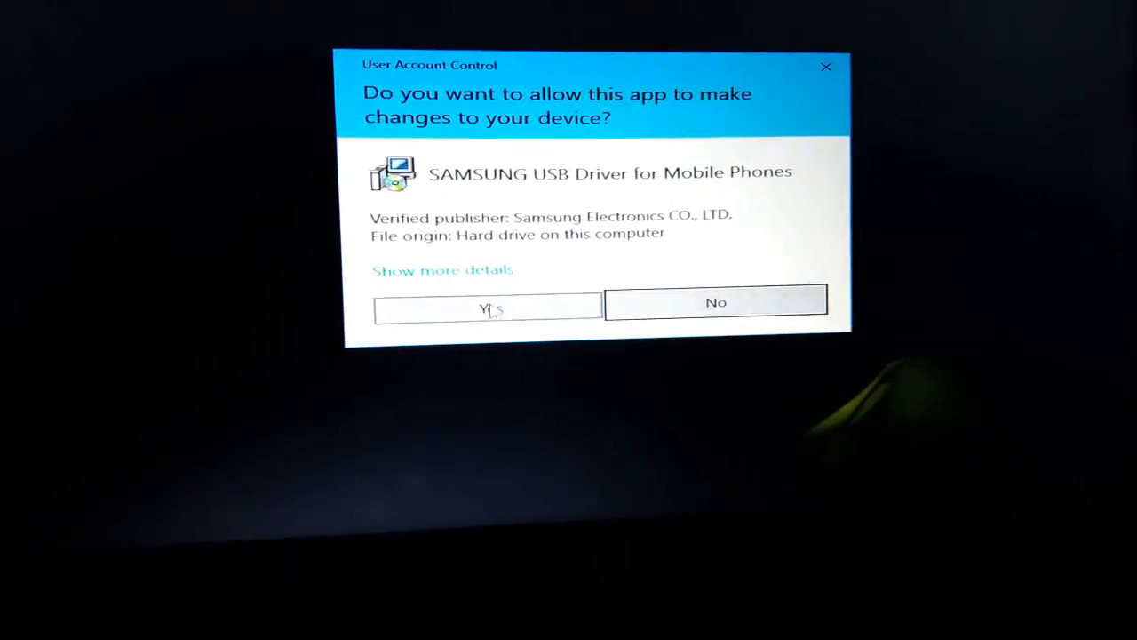
click(487, 306)
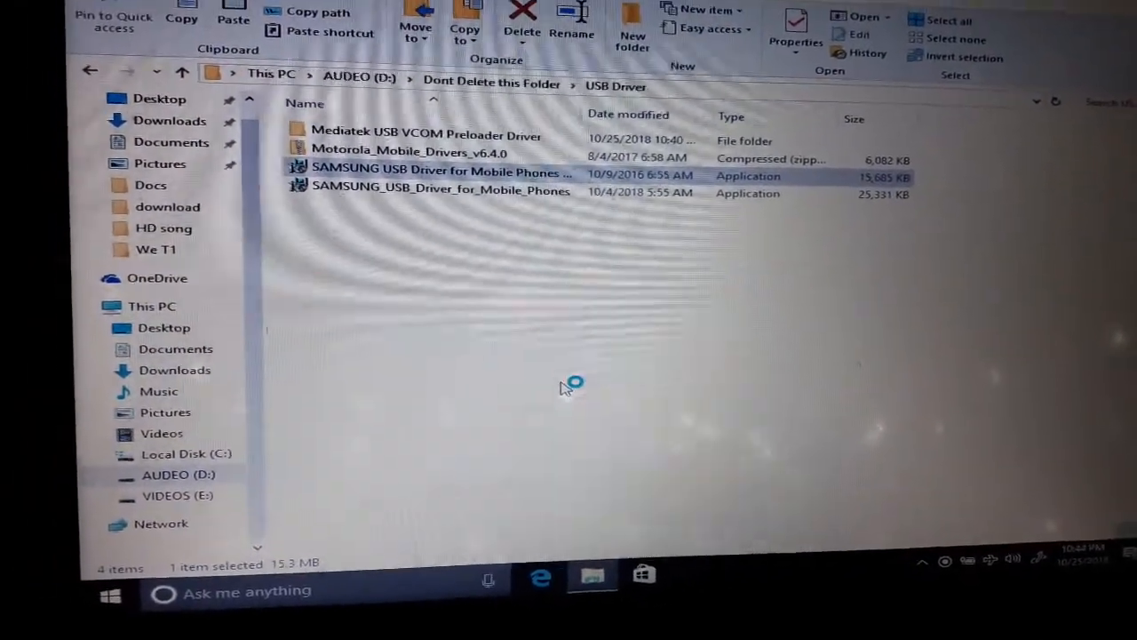
Launch the installer and continue past the welcome page to ready-to-install at C:\Program Files\SAMSUNG\USB Drivers.
double_click(441, 176)
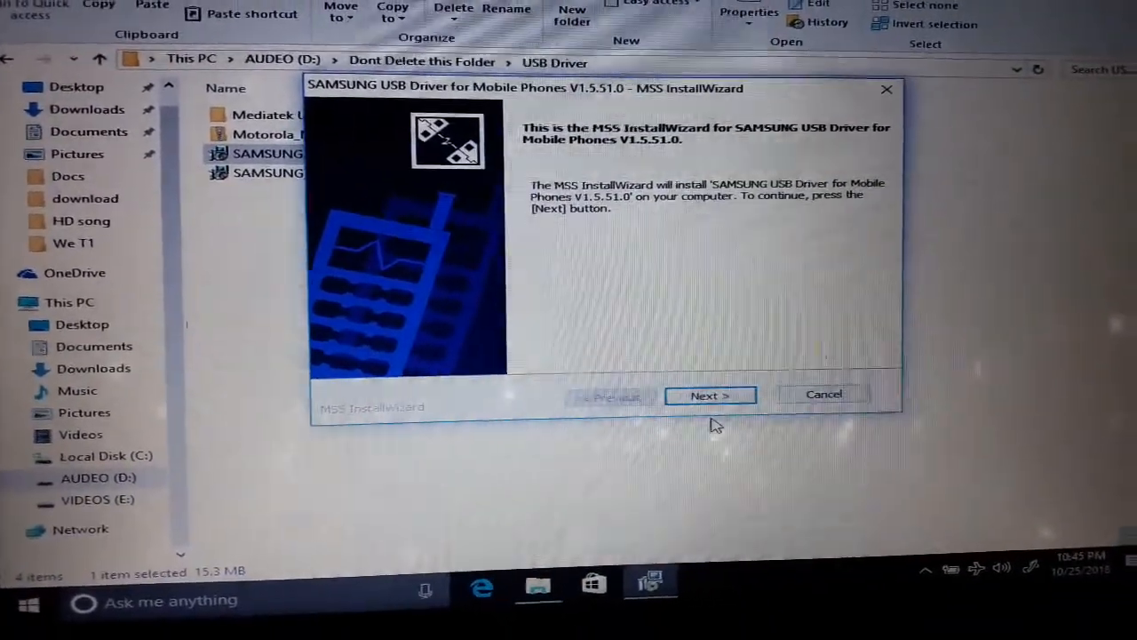
click(711, 395)
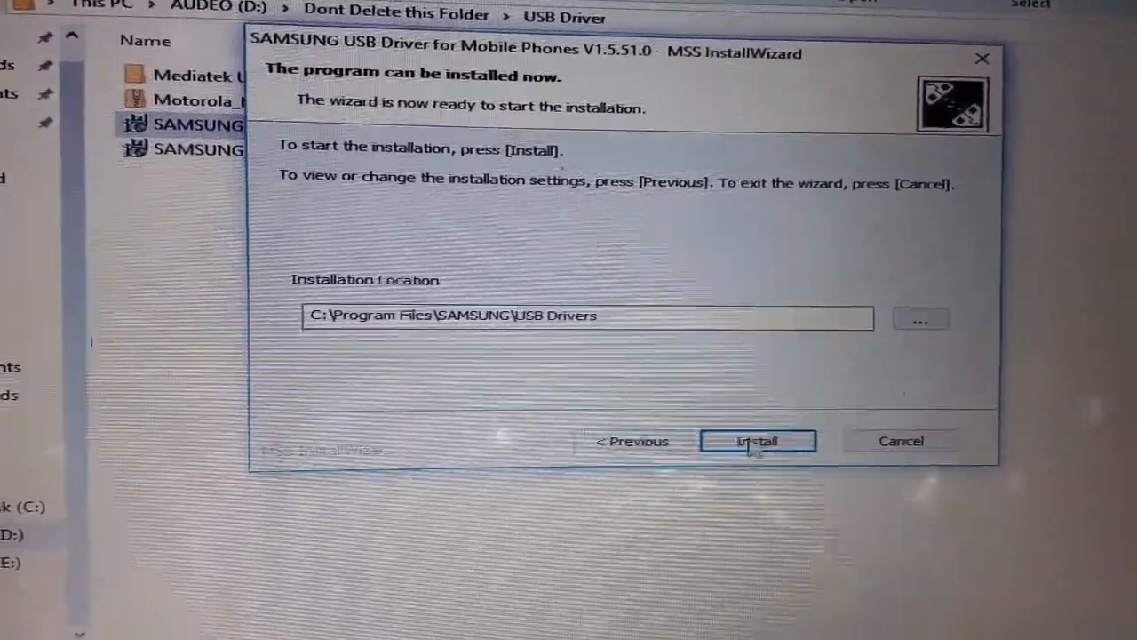
Install driver version 1.5.51.0 and finish the wizard, returning to the USB Driver folder.
click(757, 441)
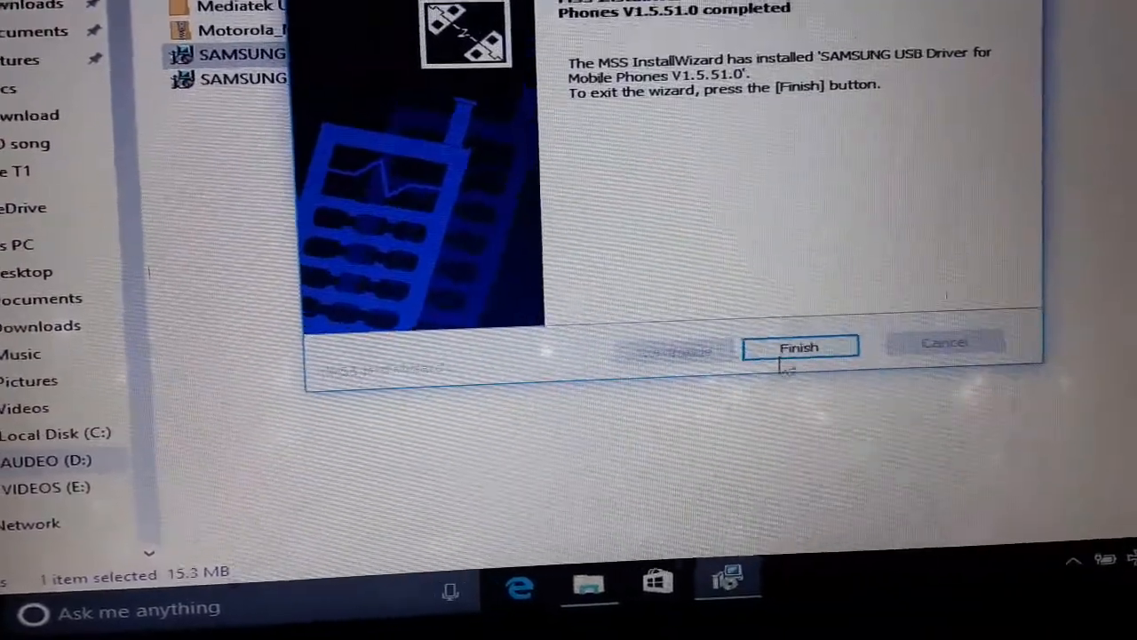
click(799, 346)
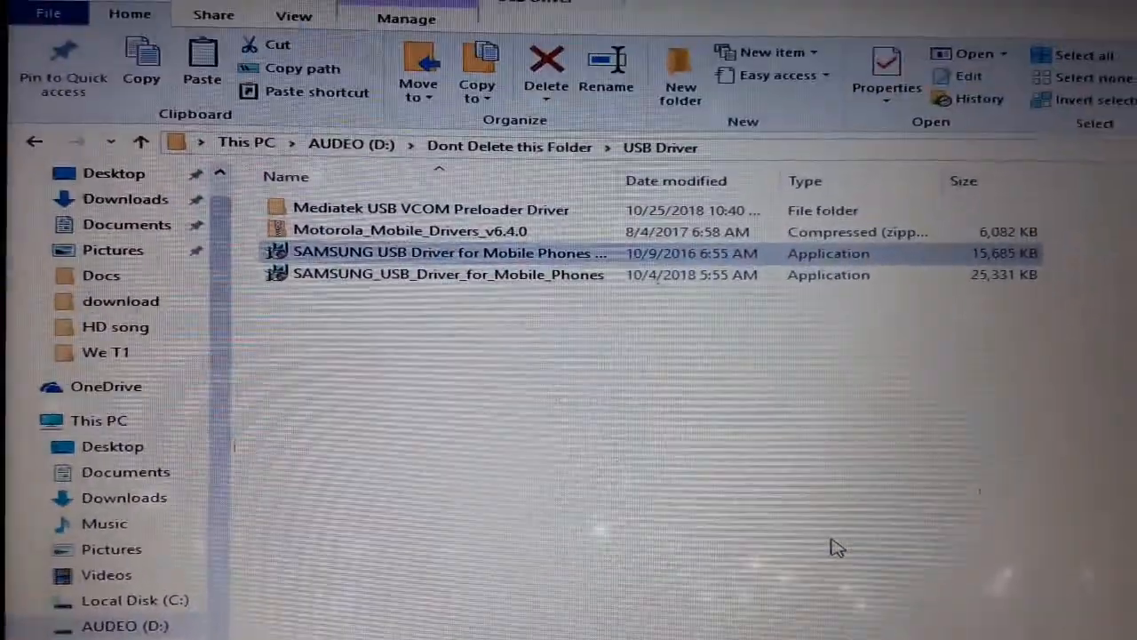